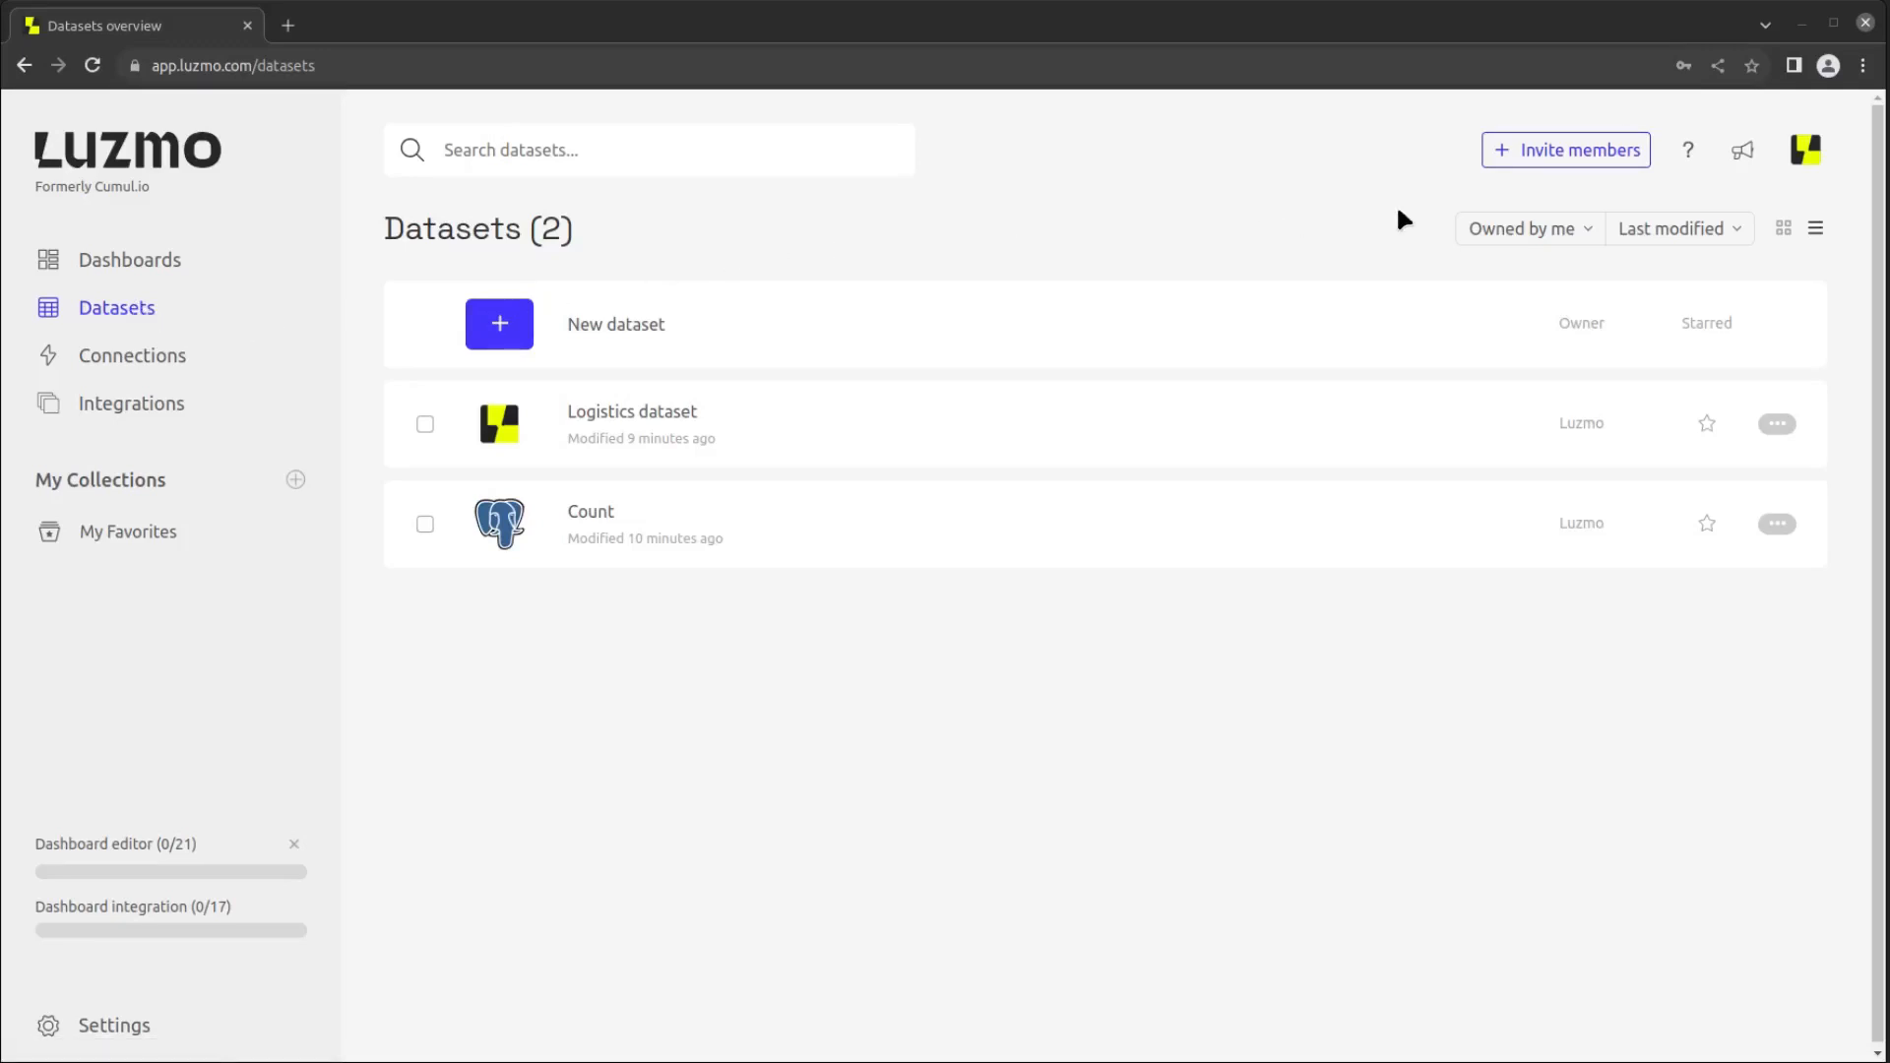
Search the datasets overview for 'Log' so only the Logistics dataset is listed
left_click(1528, 229)
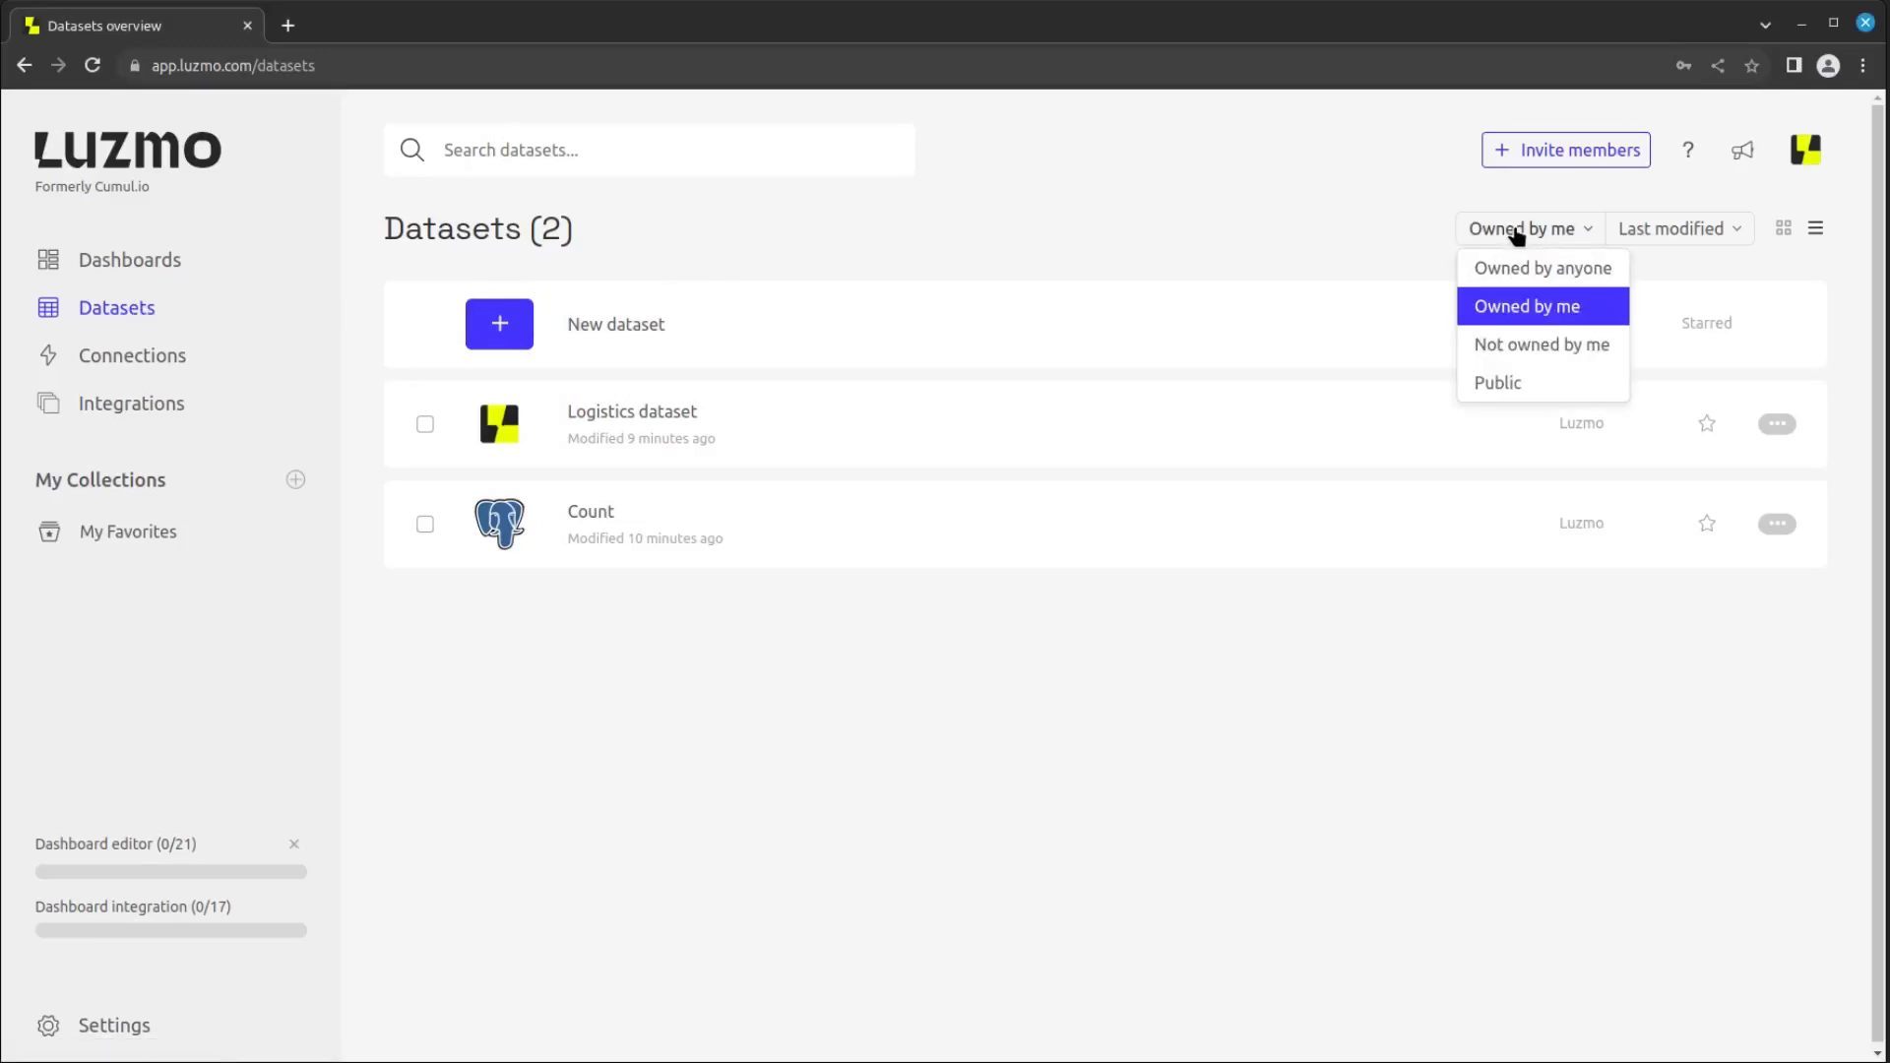
mouse_move(760, 160)
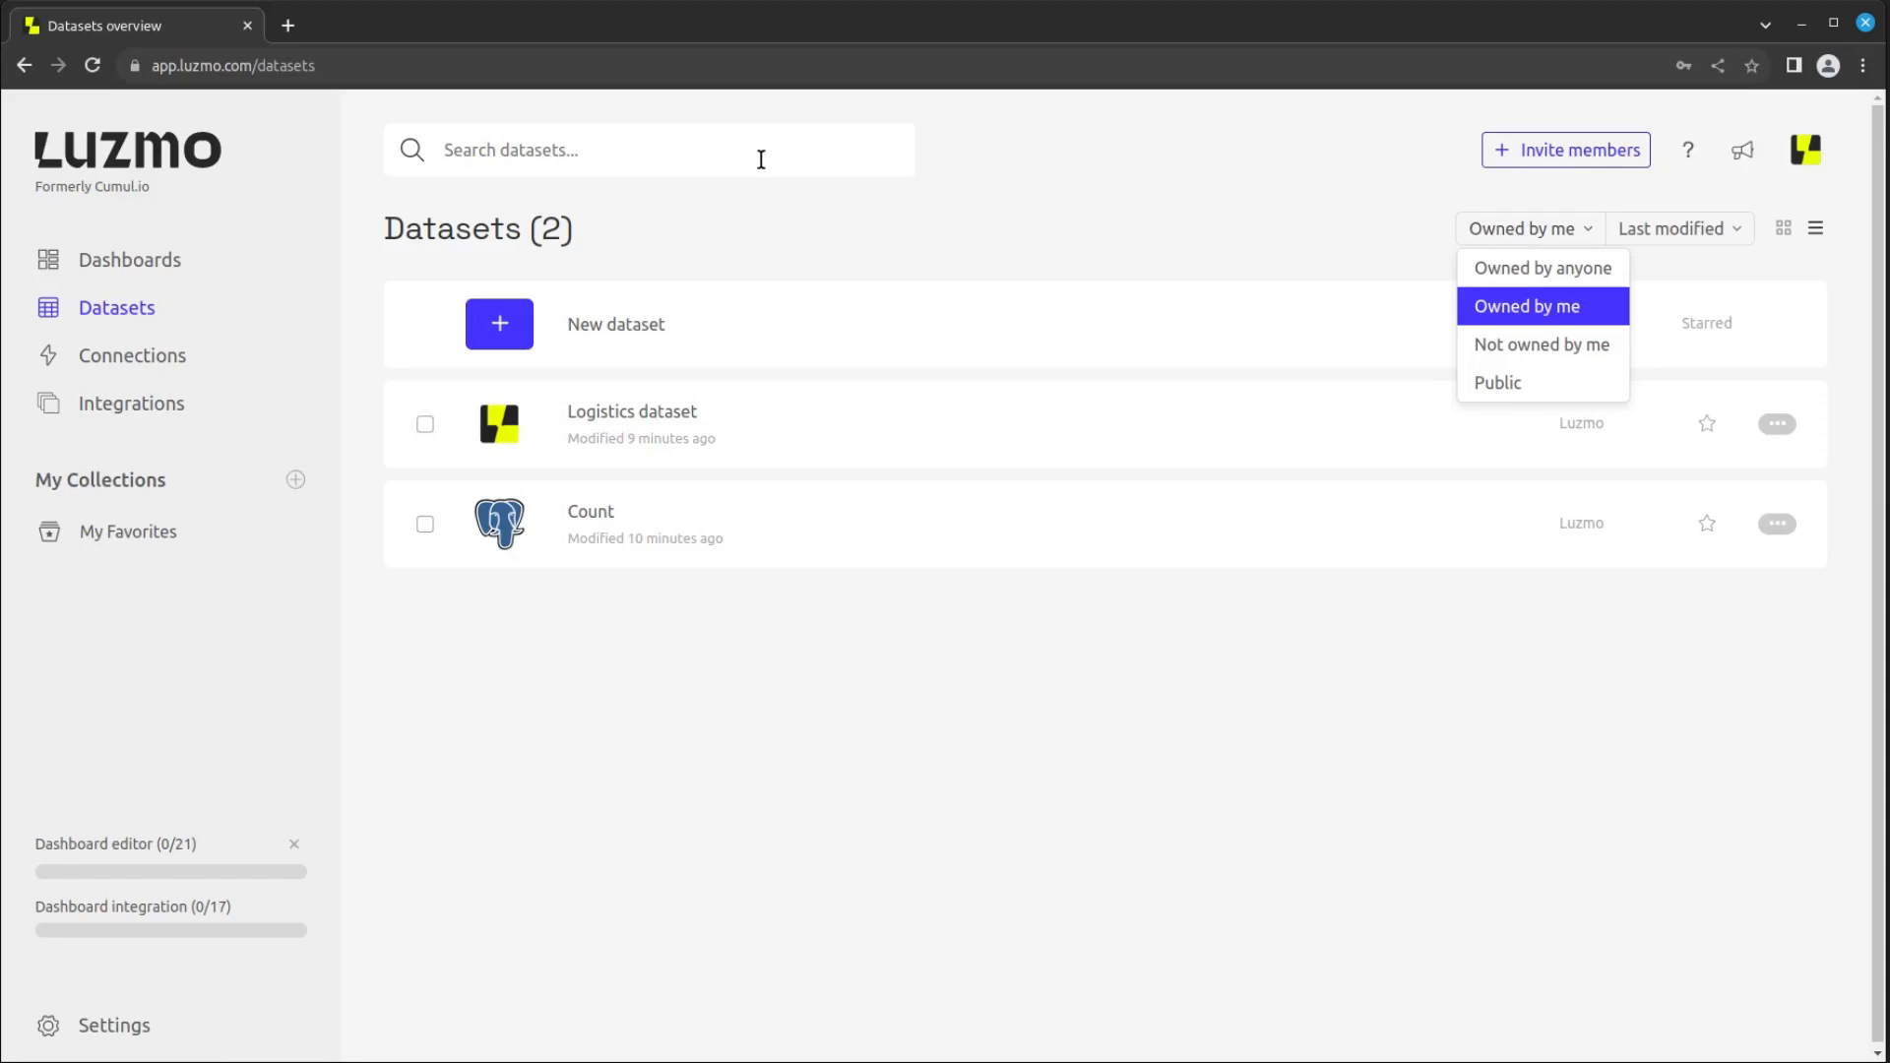
type("Log")
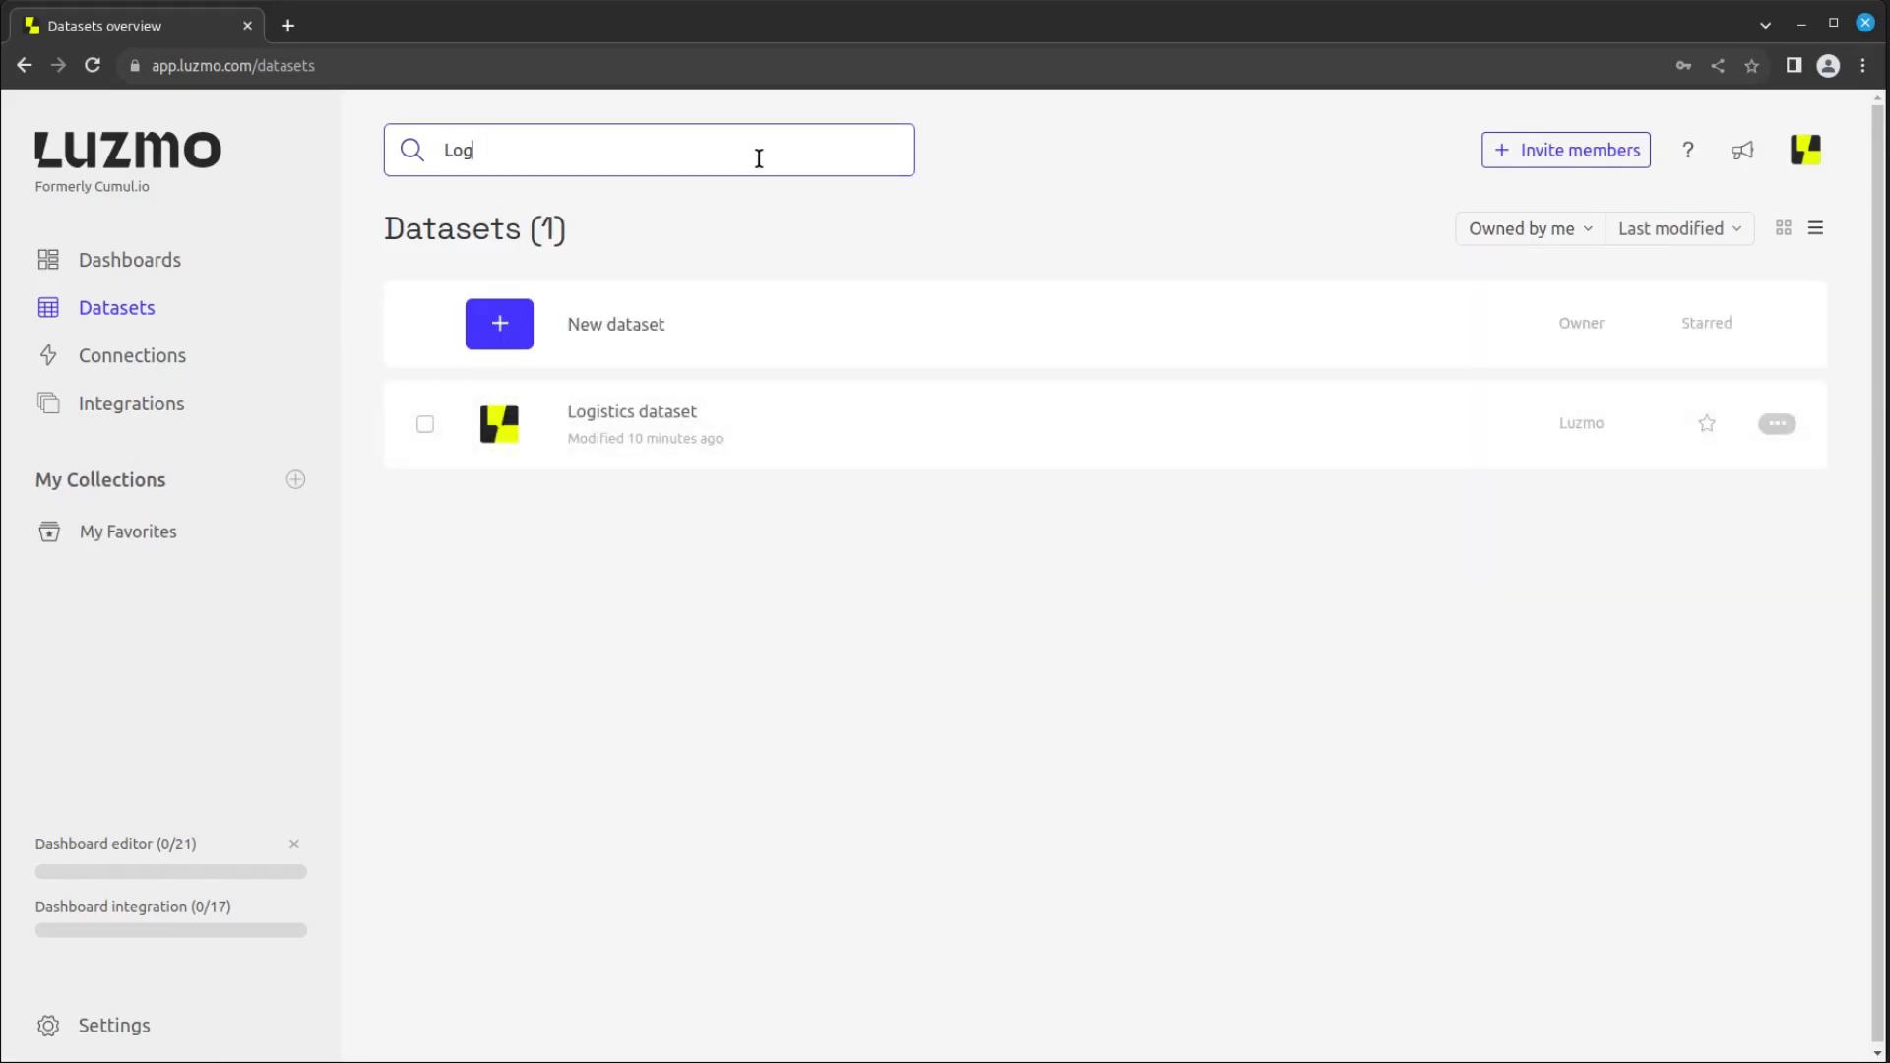
left_click(1675, 228)
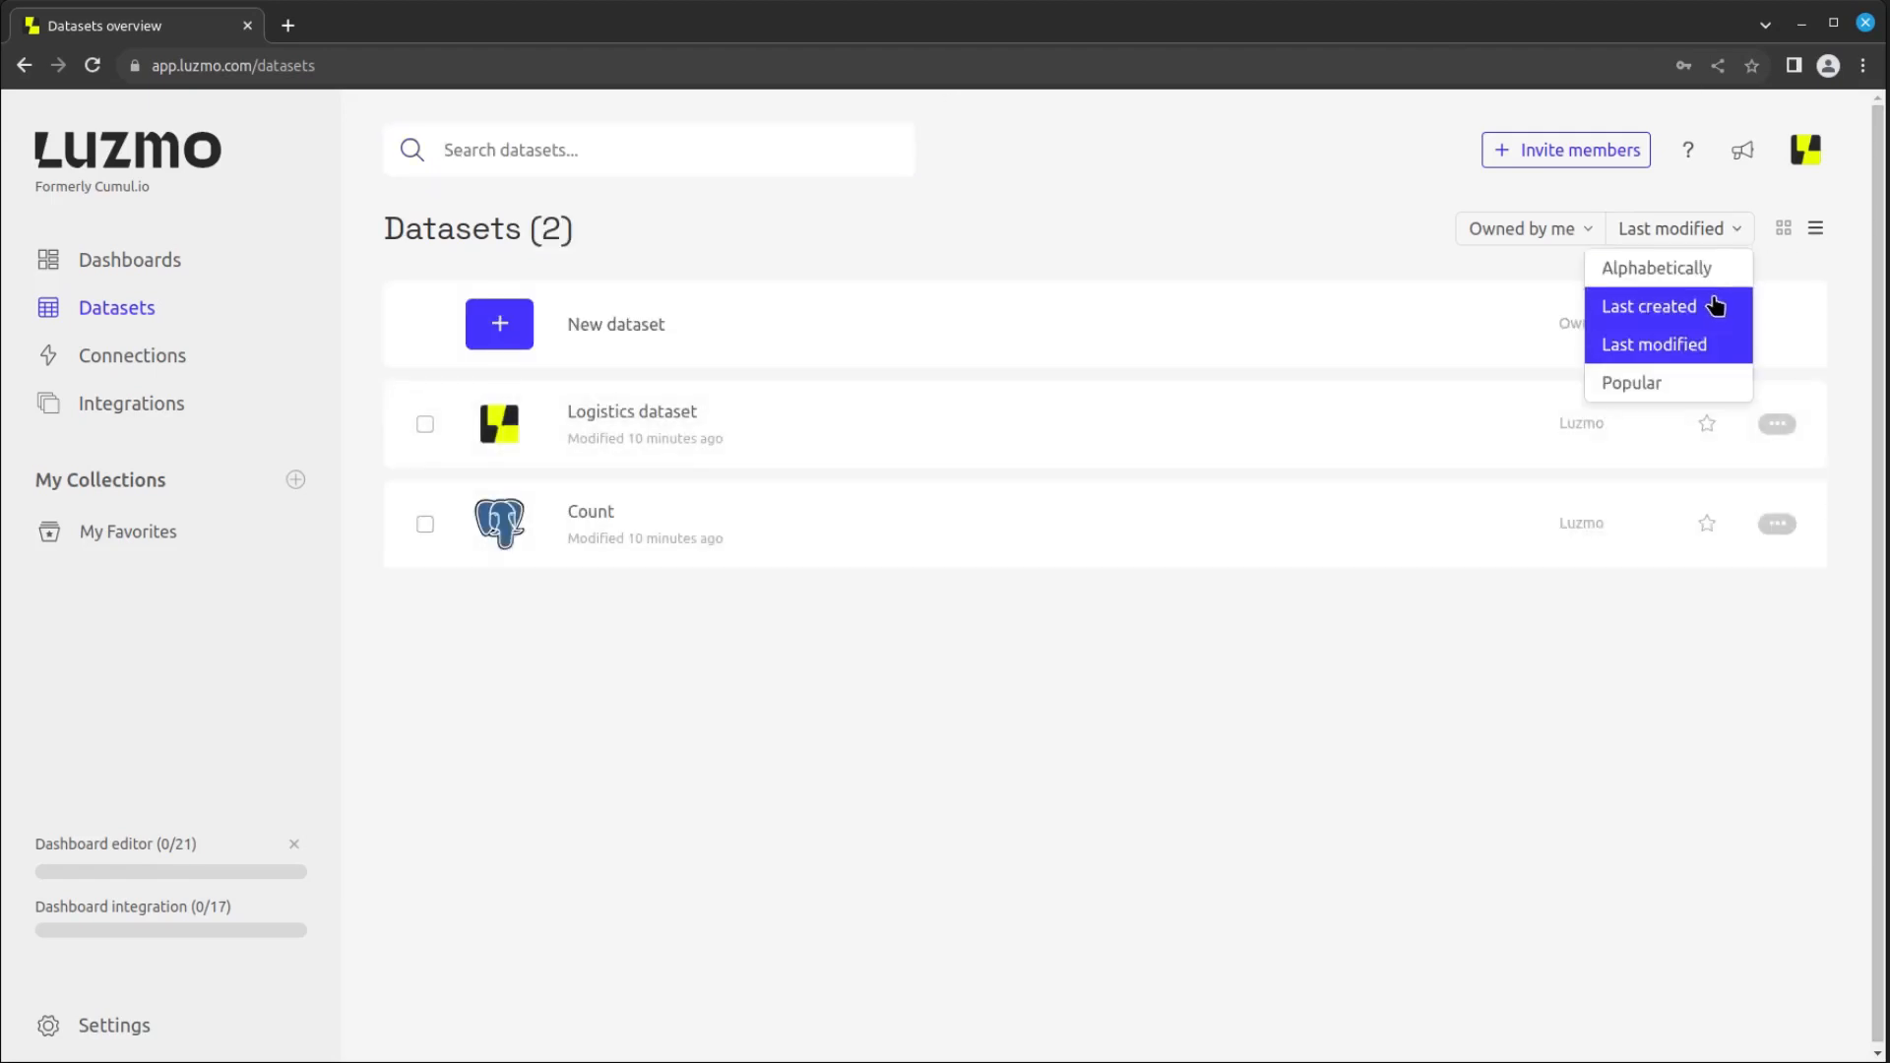
mouse_move(1725, 386)
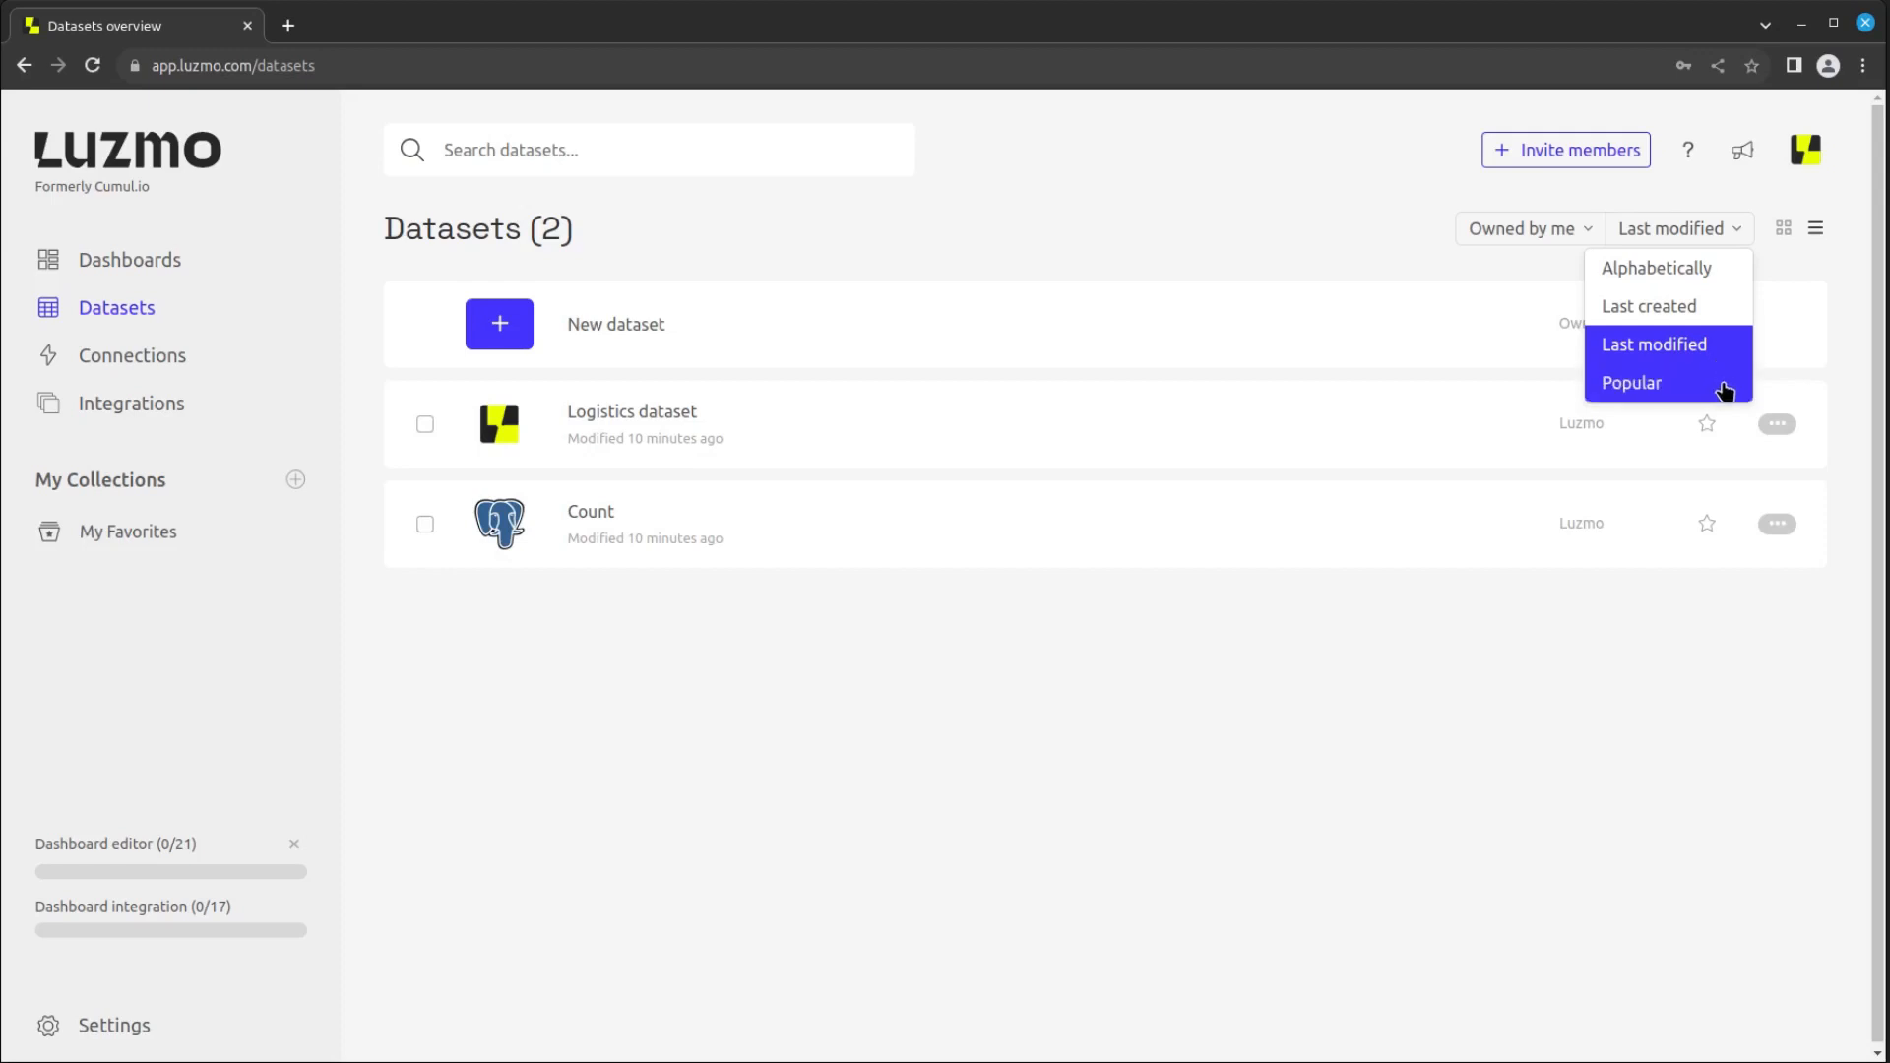
mouse_move(1786, 229)
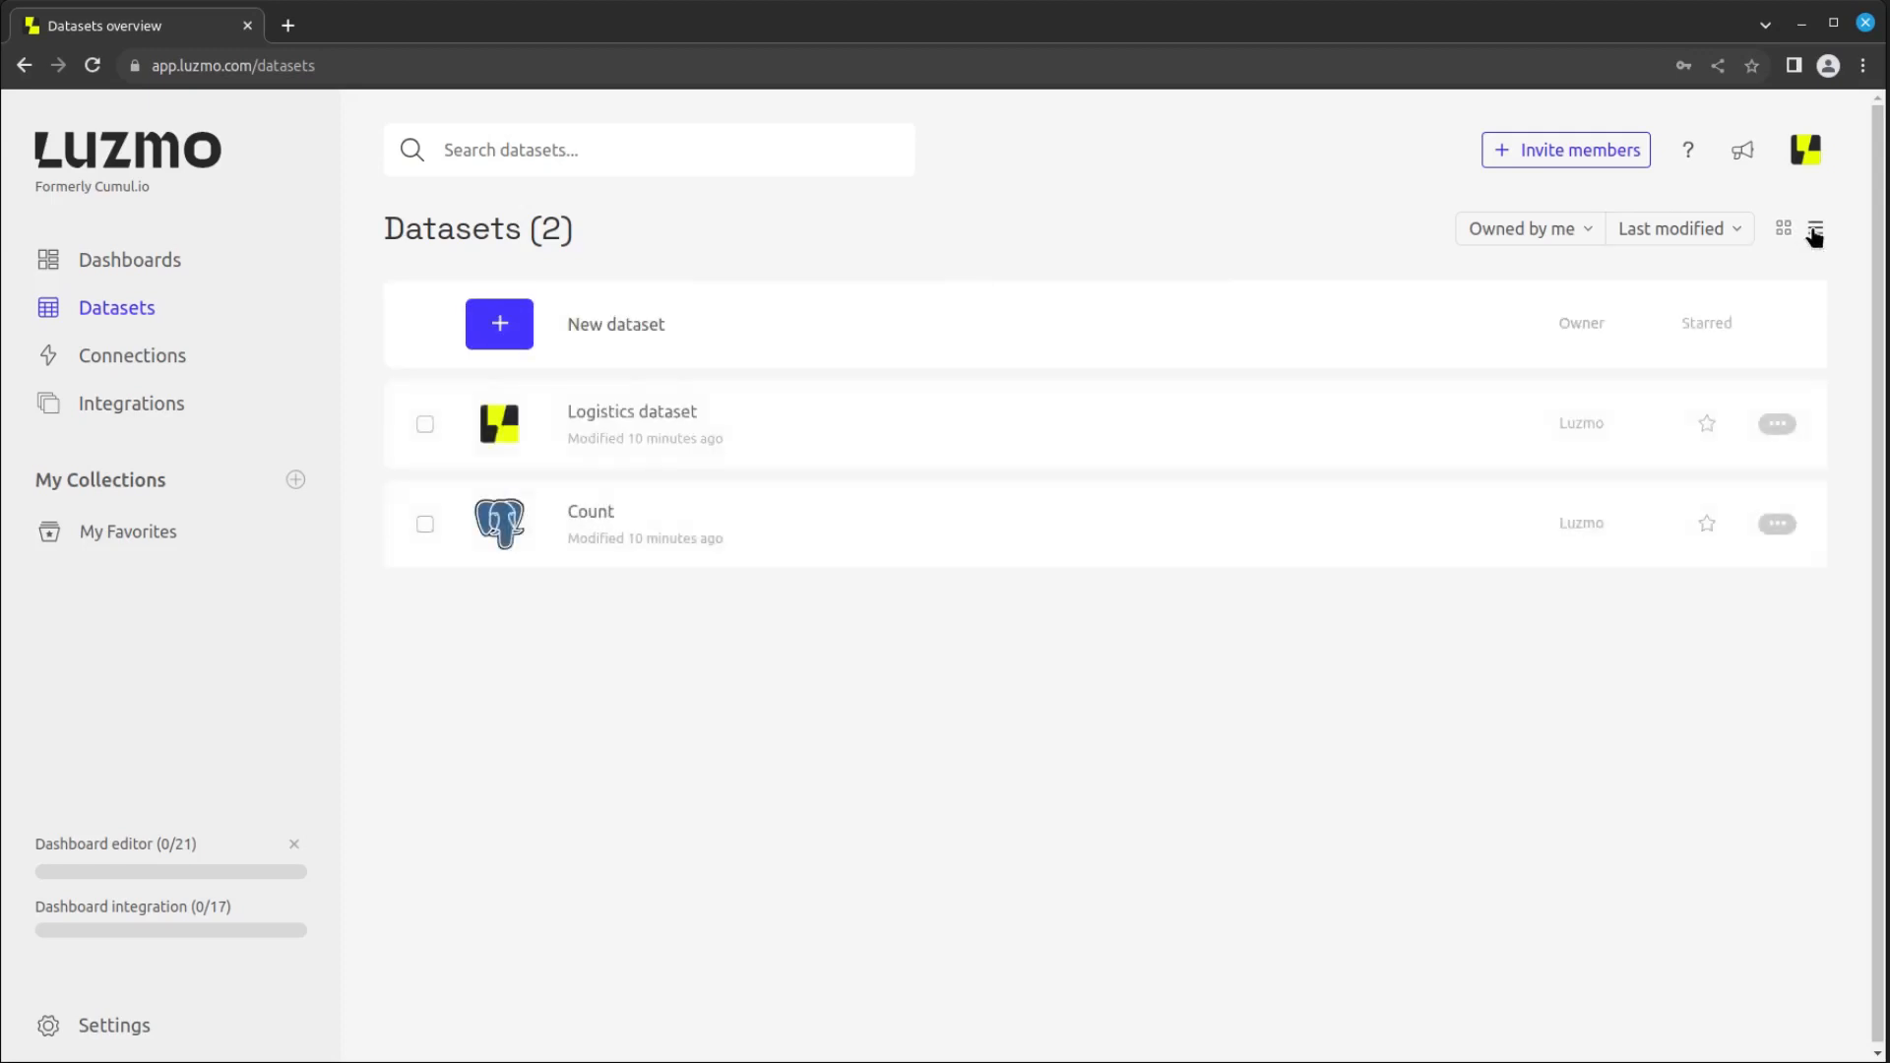
mouse_move(658, 787)
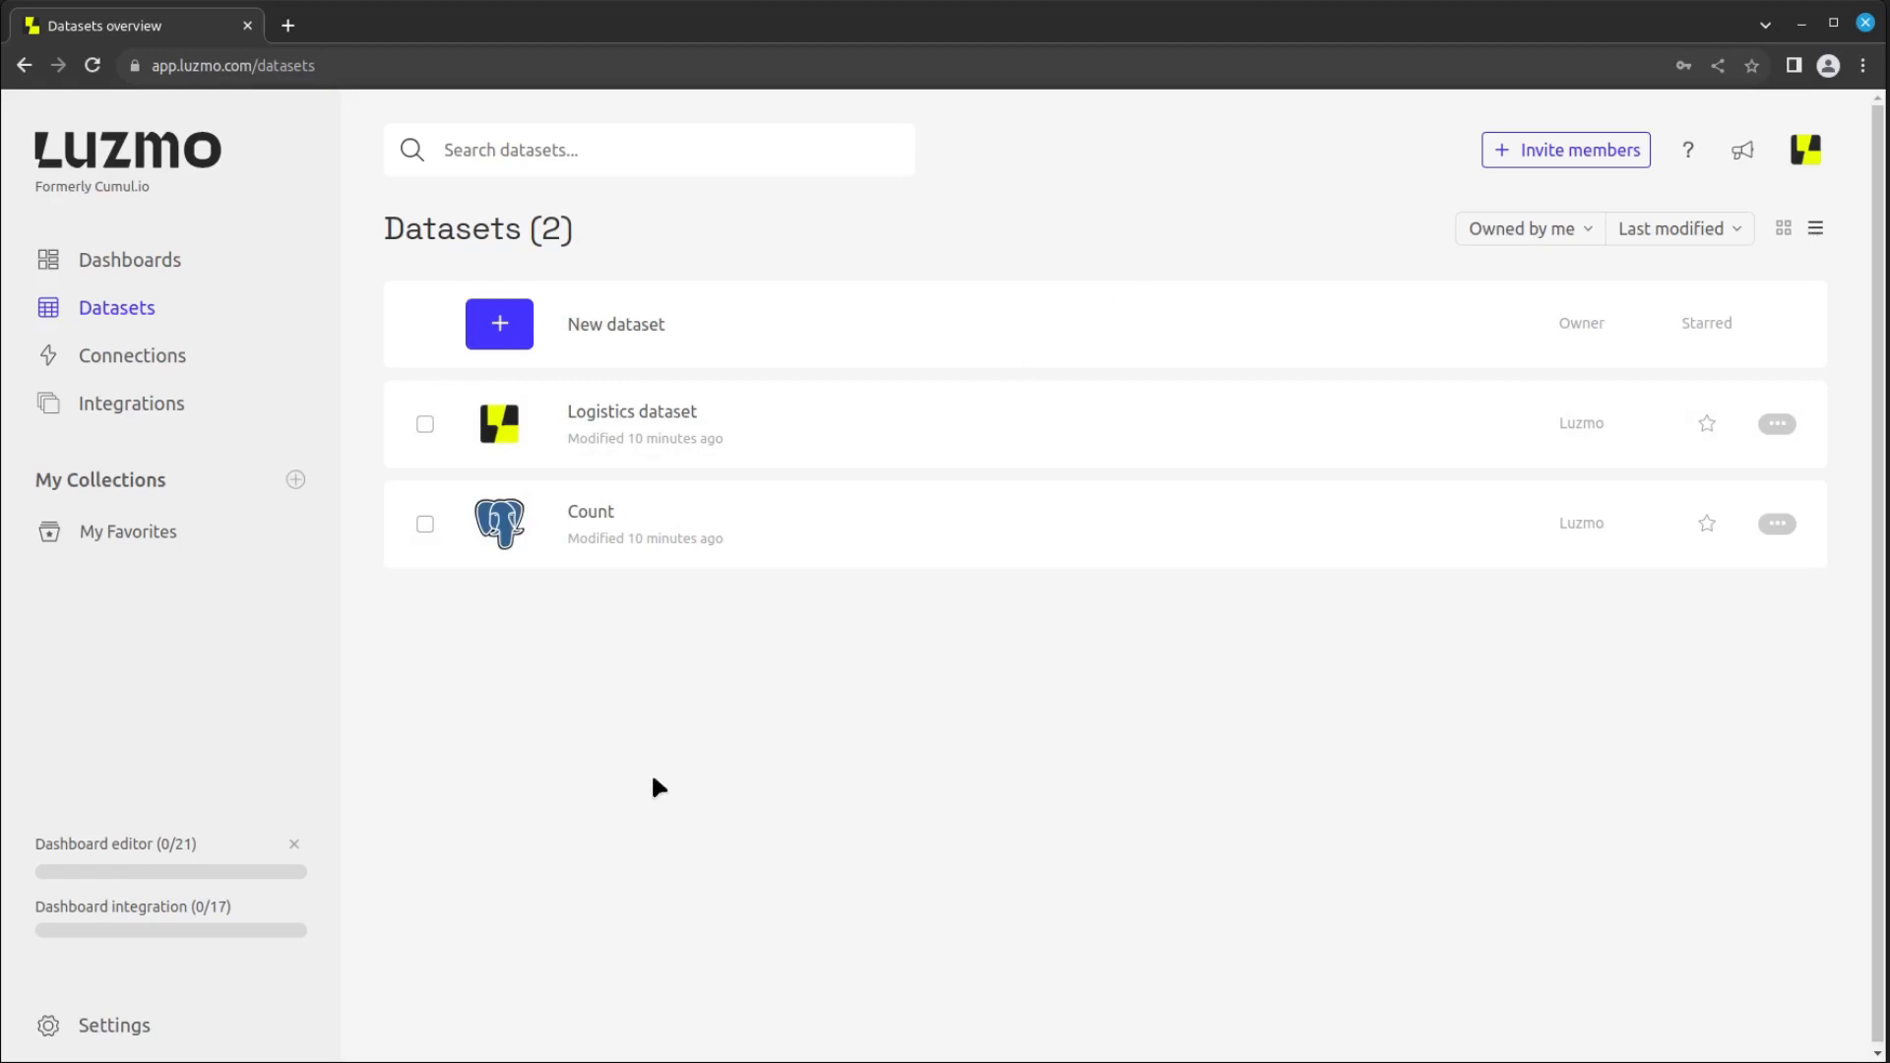
mouse_move(522, 464)
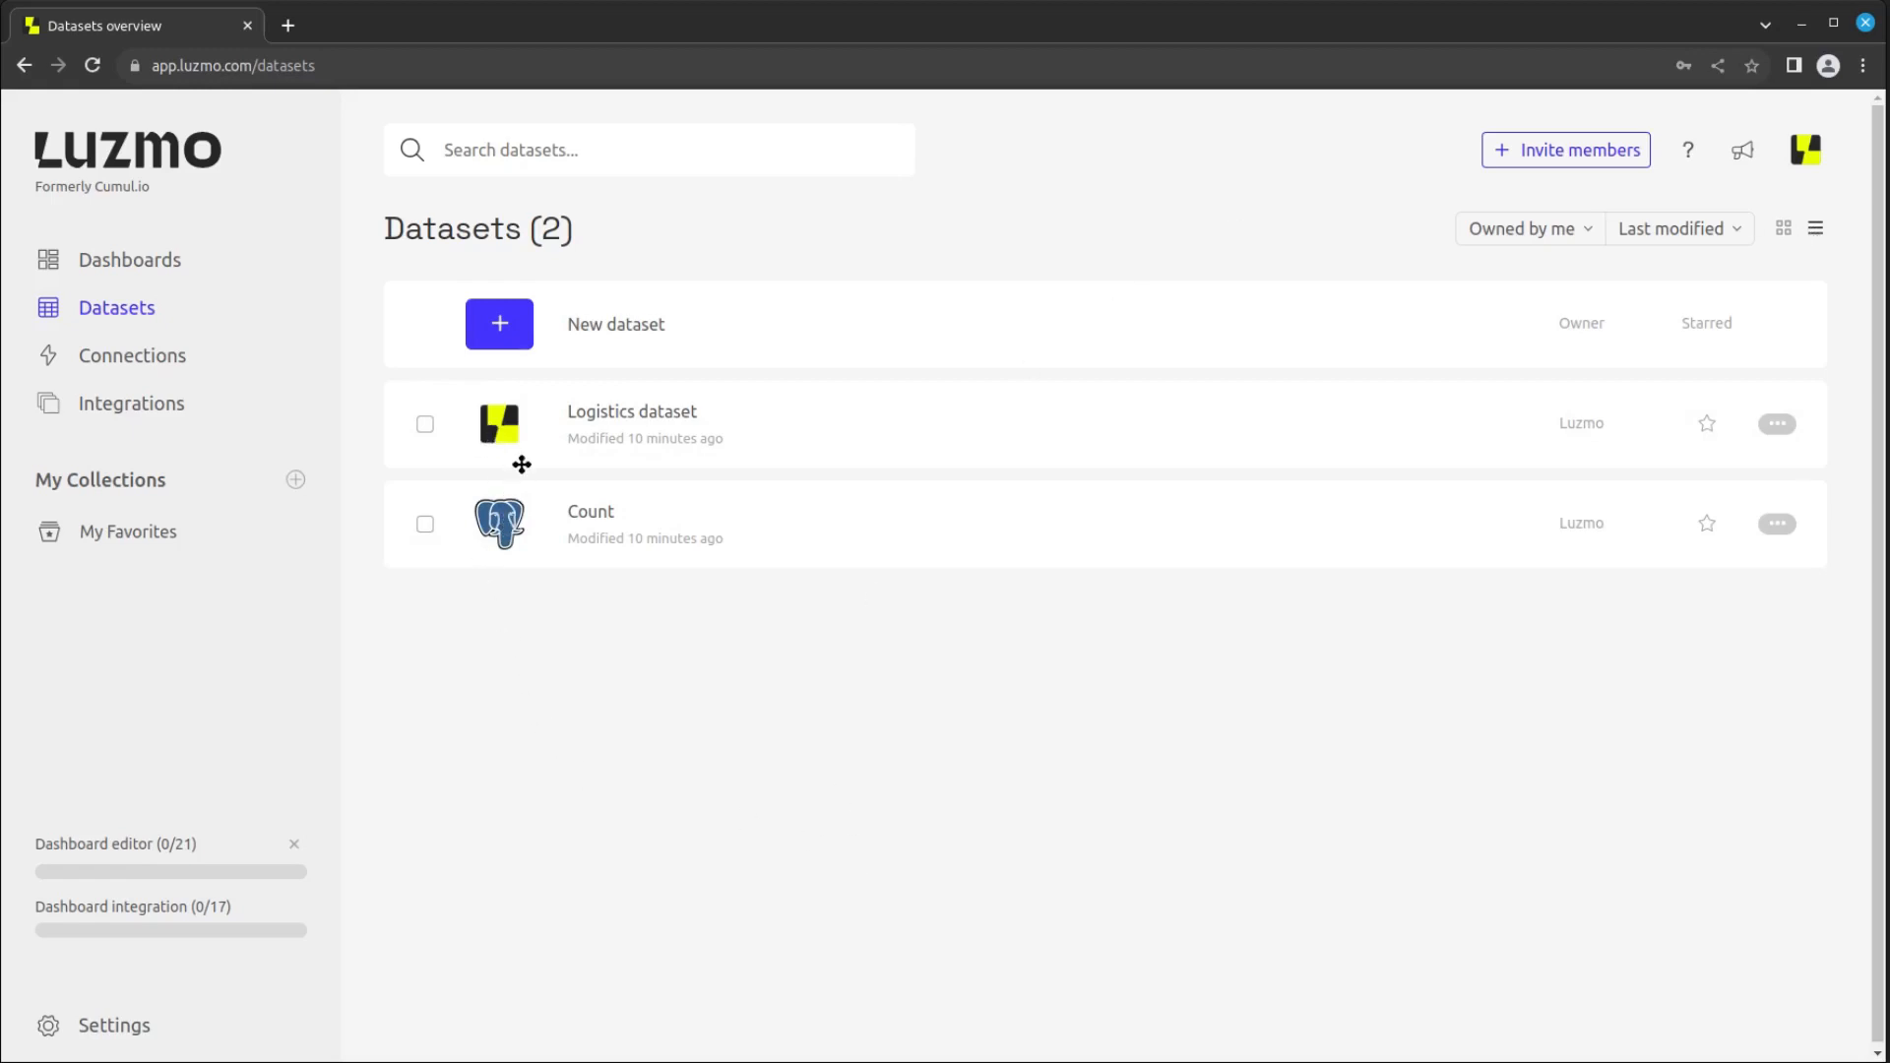
mouse_move(518, 535)
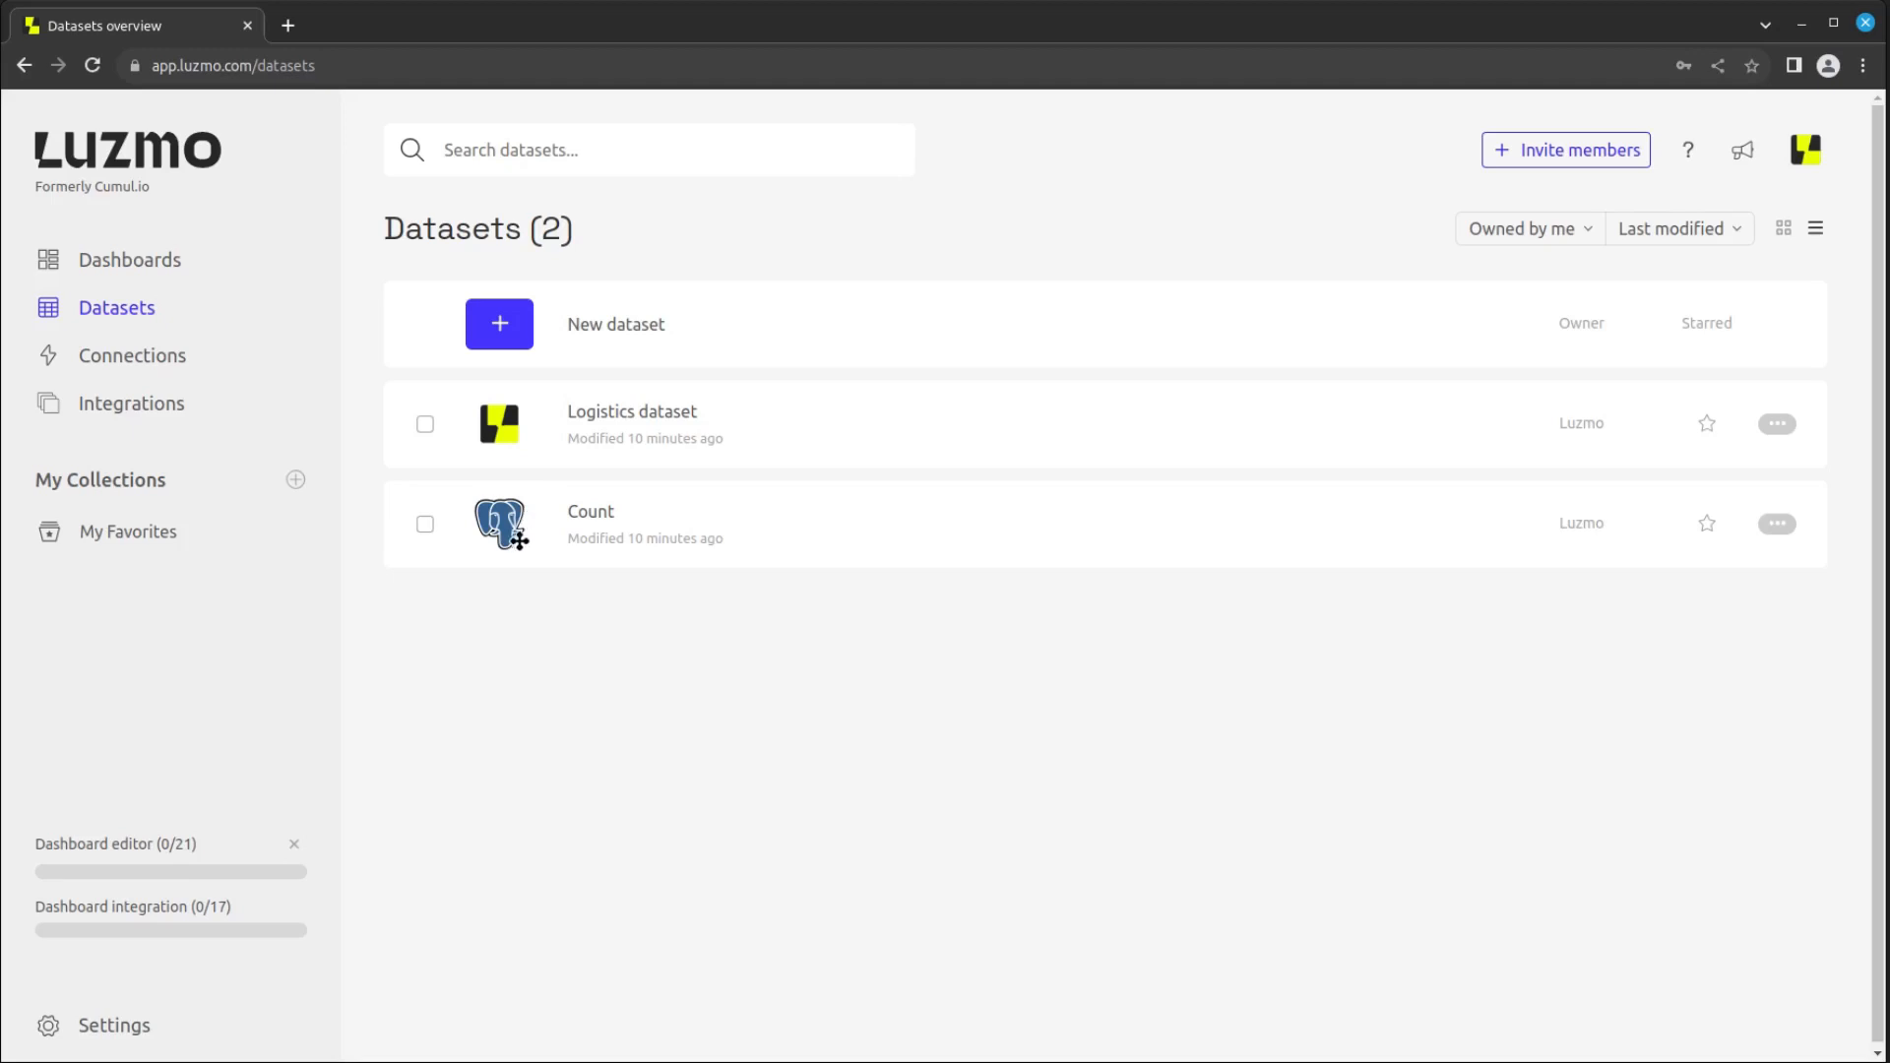
mouse_move(488, 522)
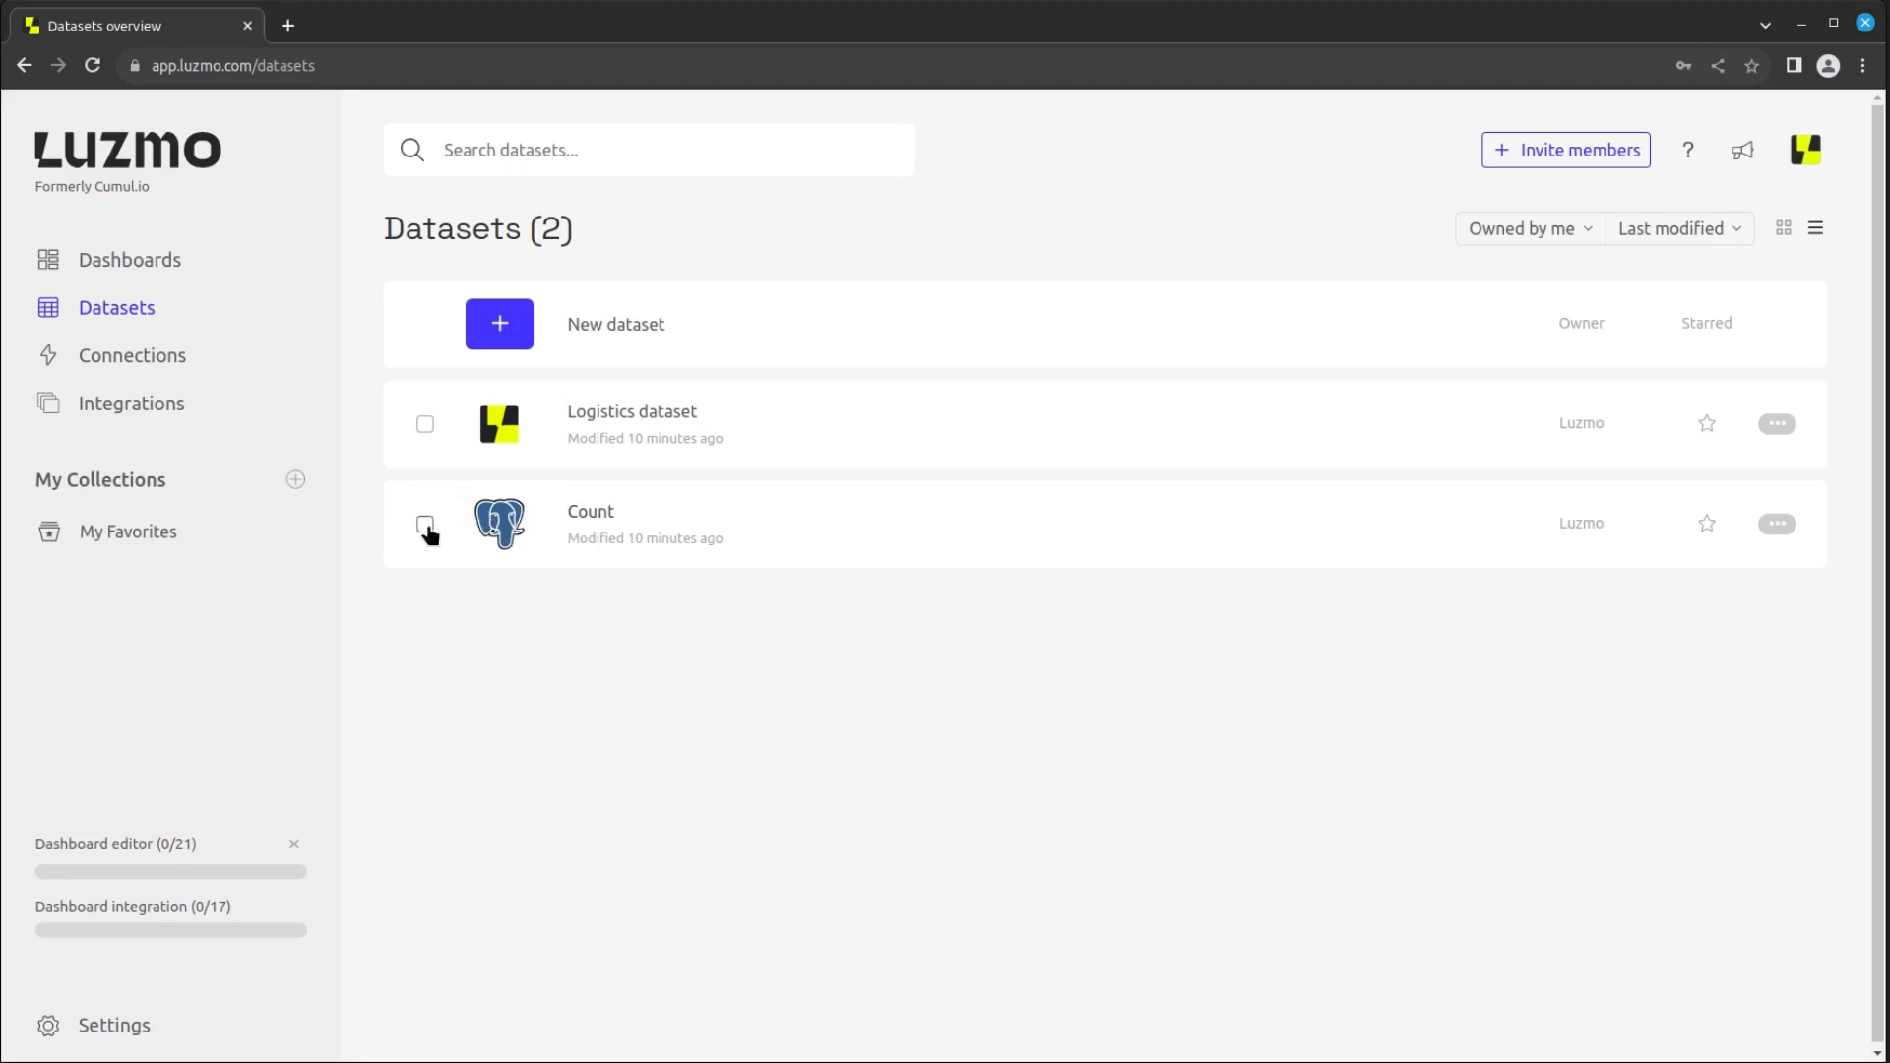
Tick the Count dataset row to select it
left_click(426, 524)
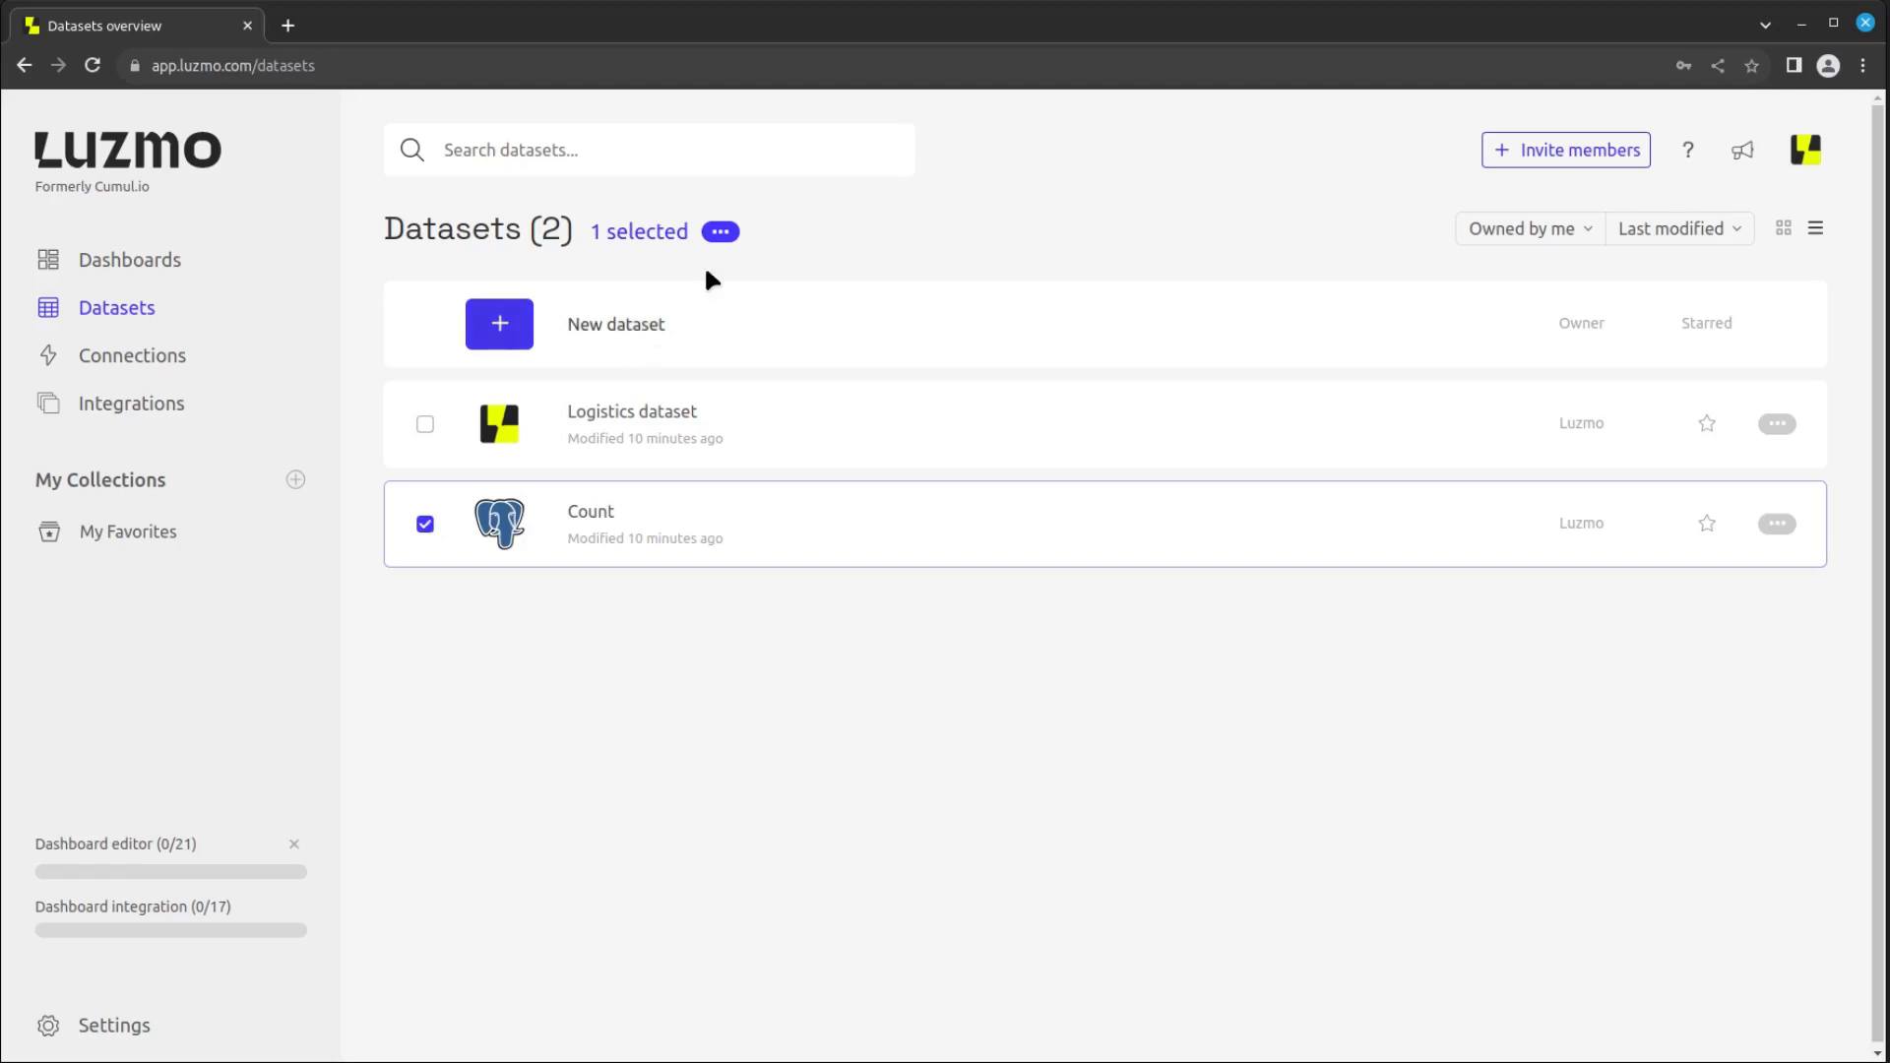
left_click(721, 233)
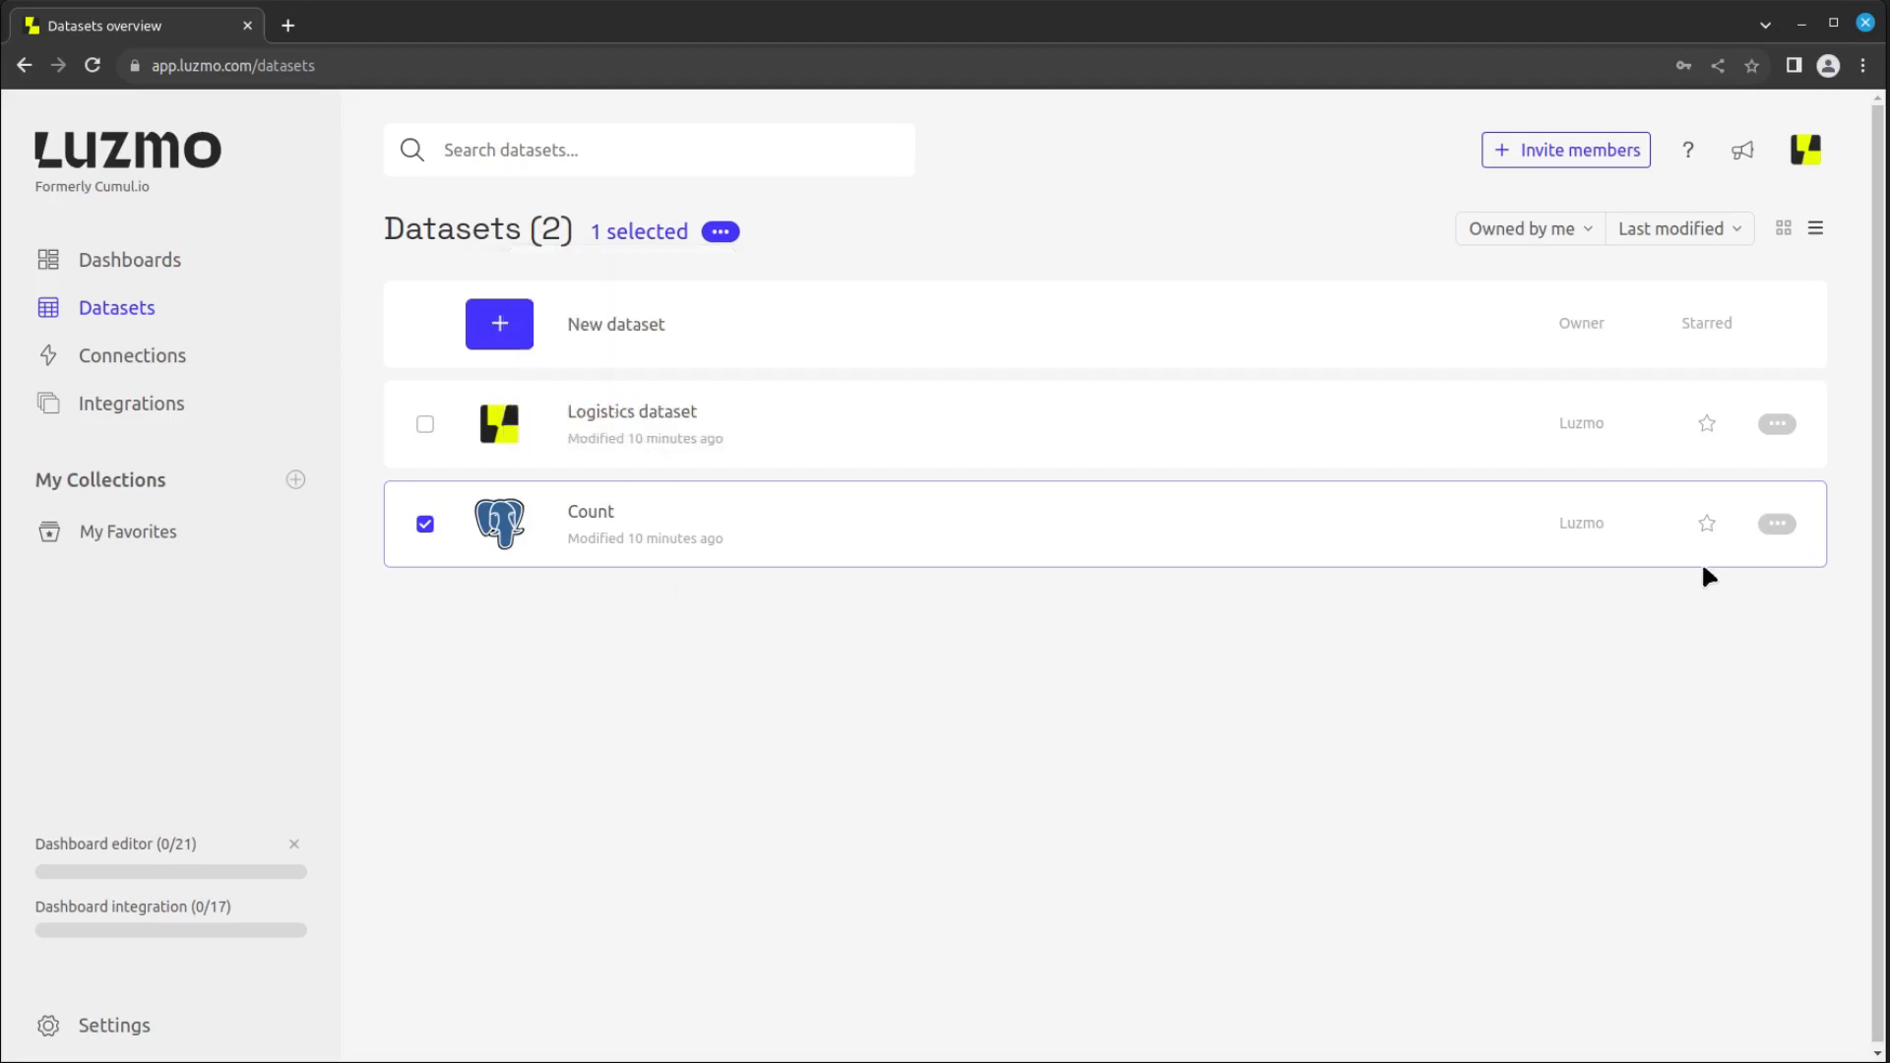
Star the Count dataset and show its More info, Share and Delete actions
left_click(1707, 524)
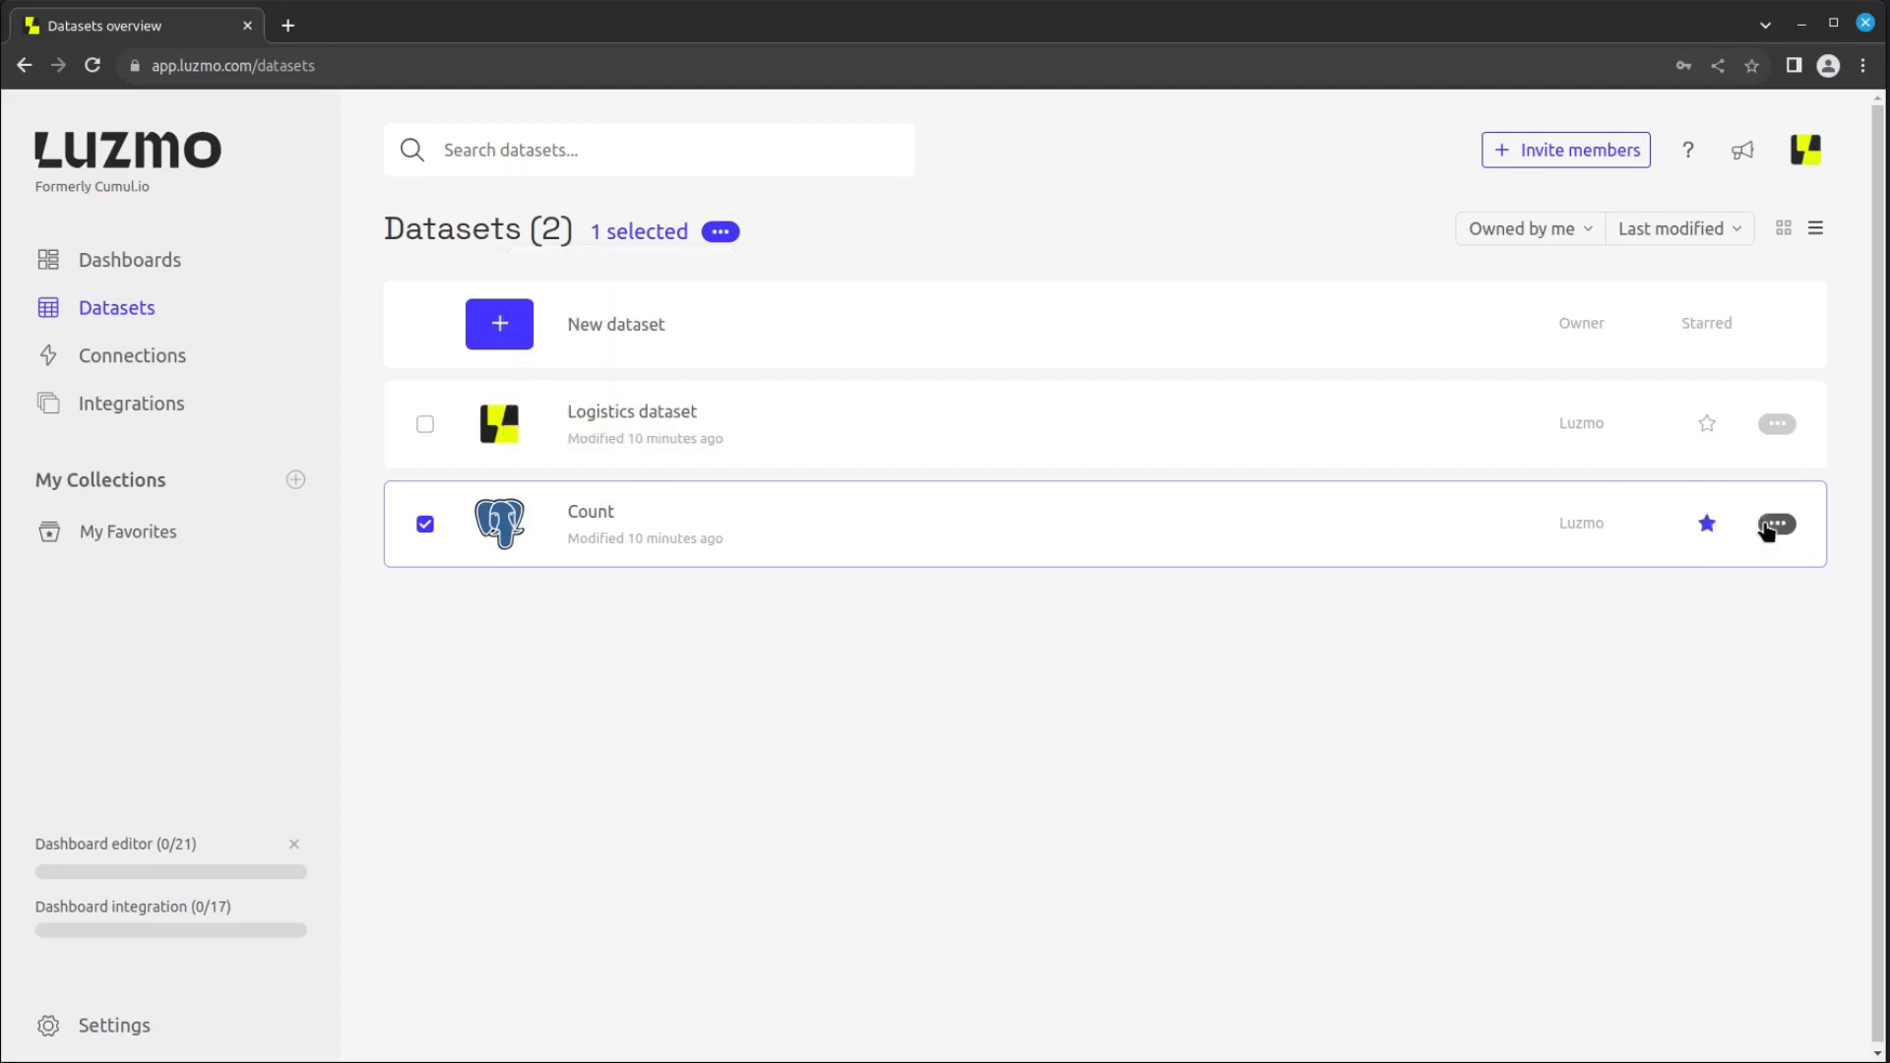
left_click(1776, 524)
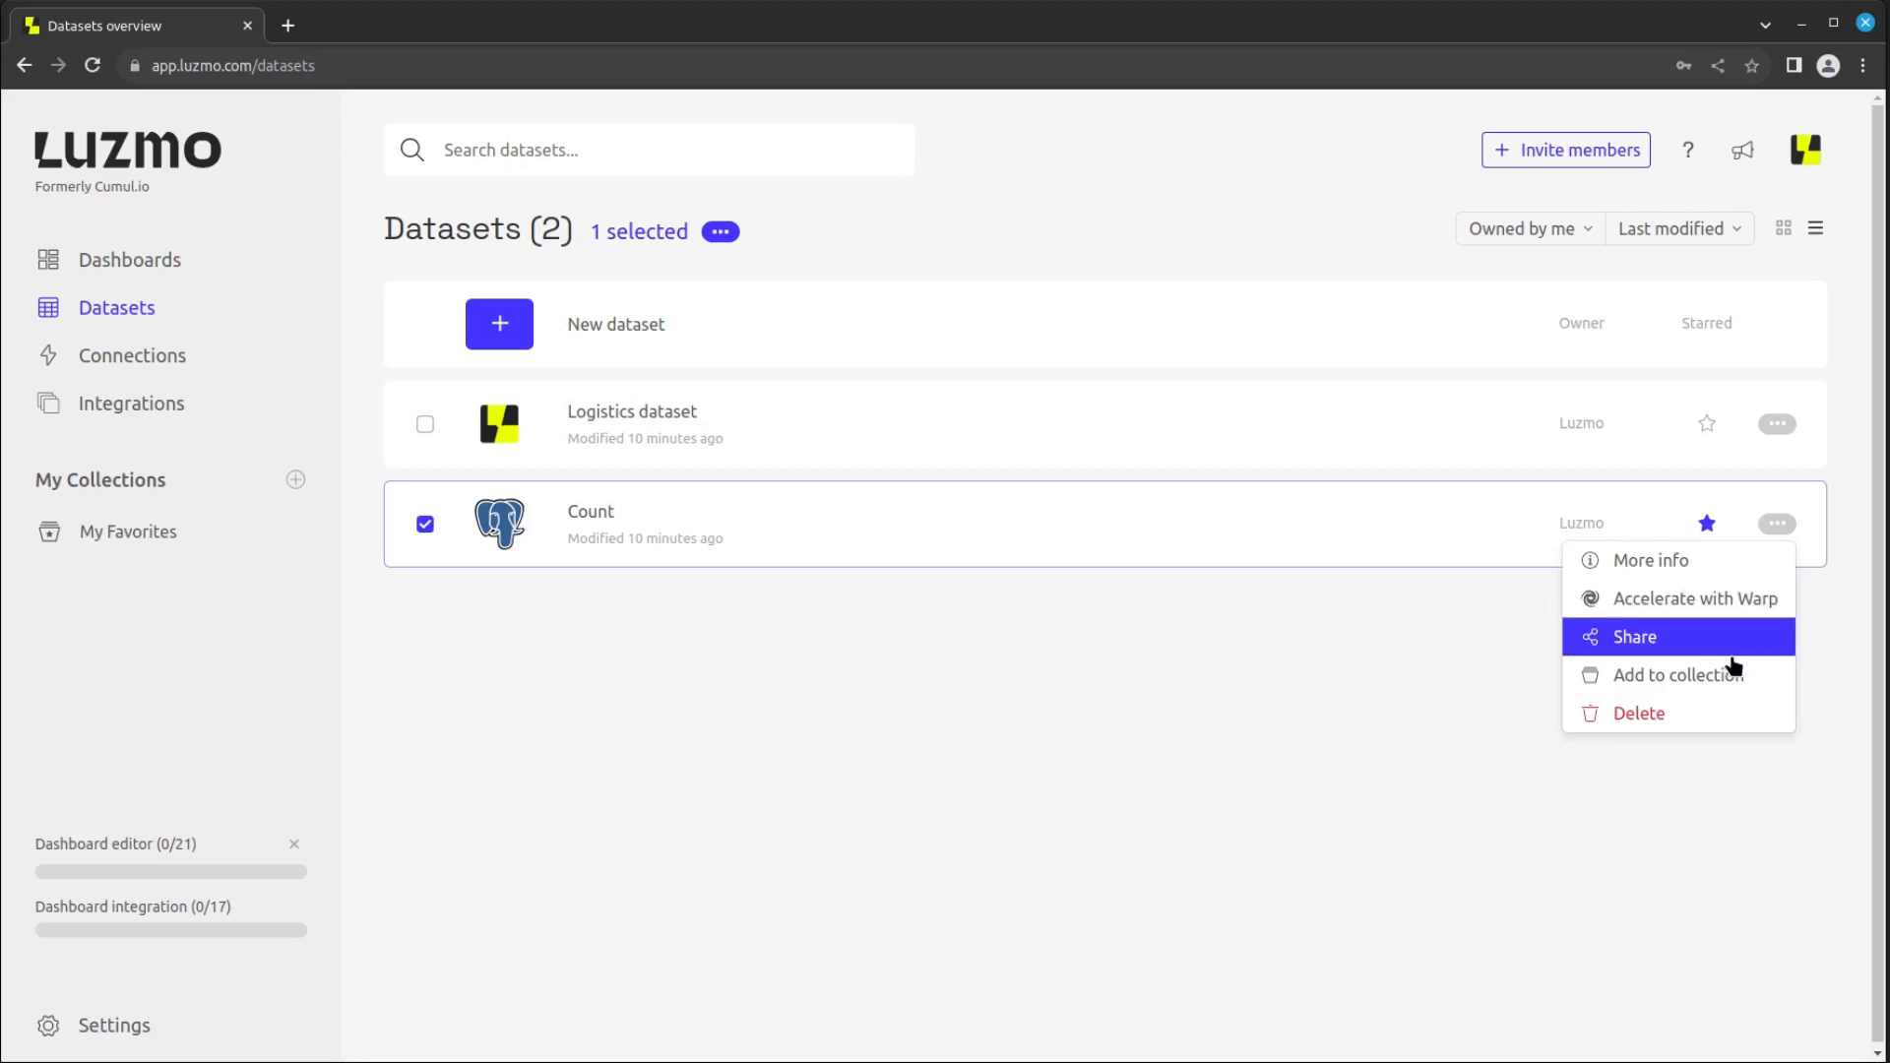
mouse_move(1724, 709)
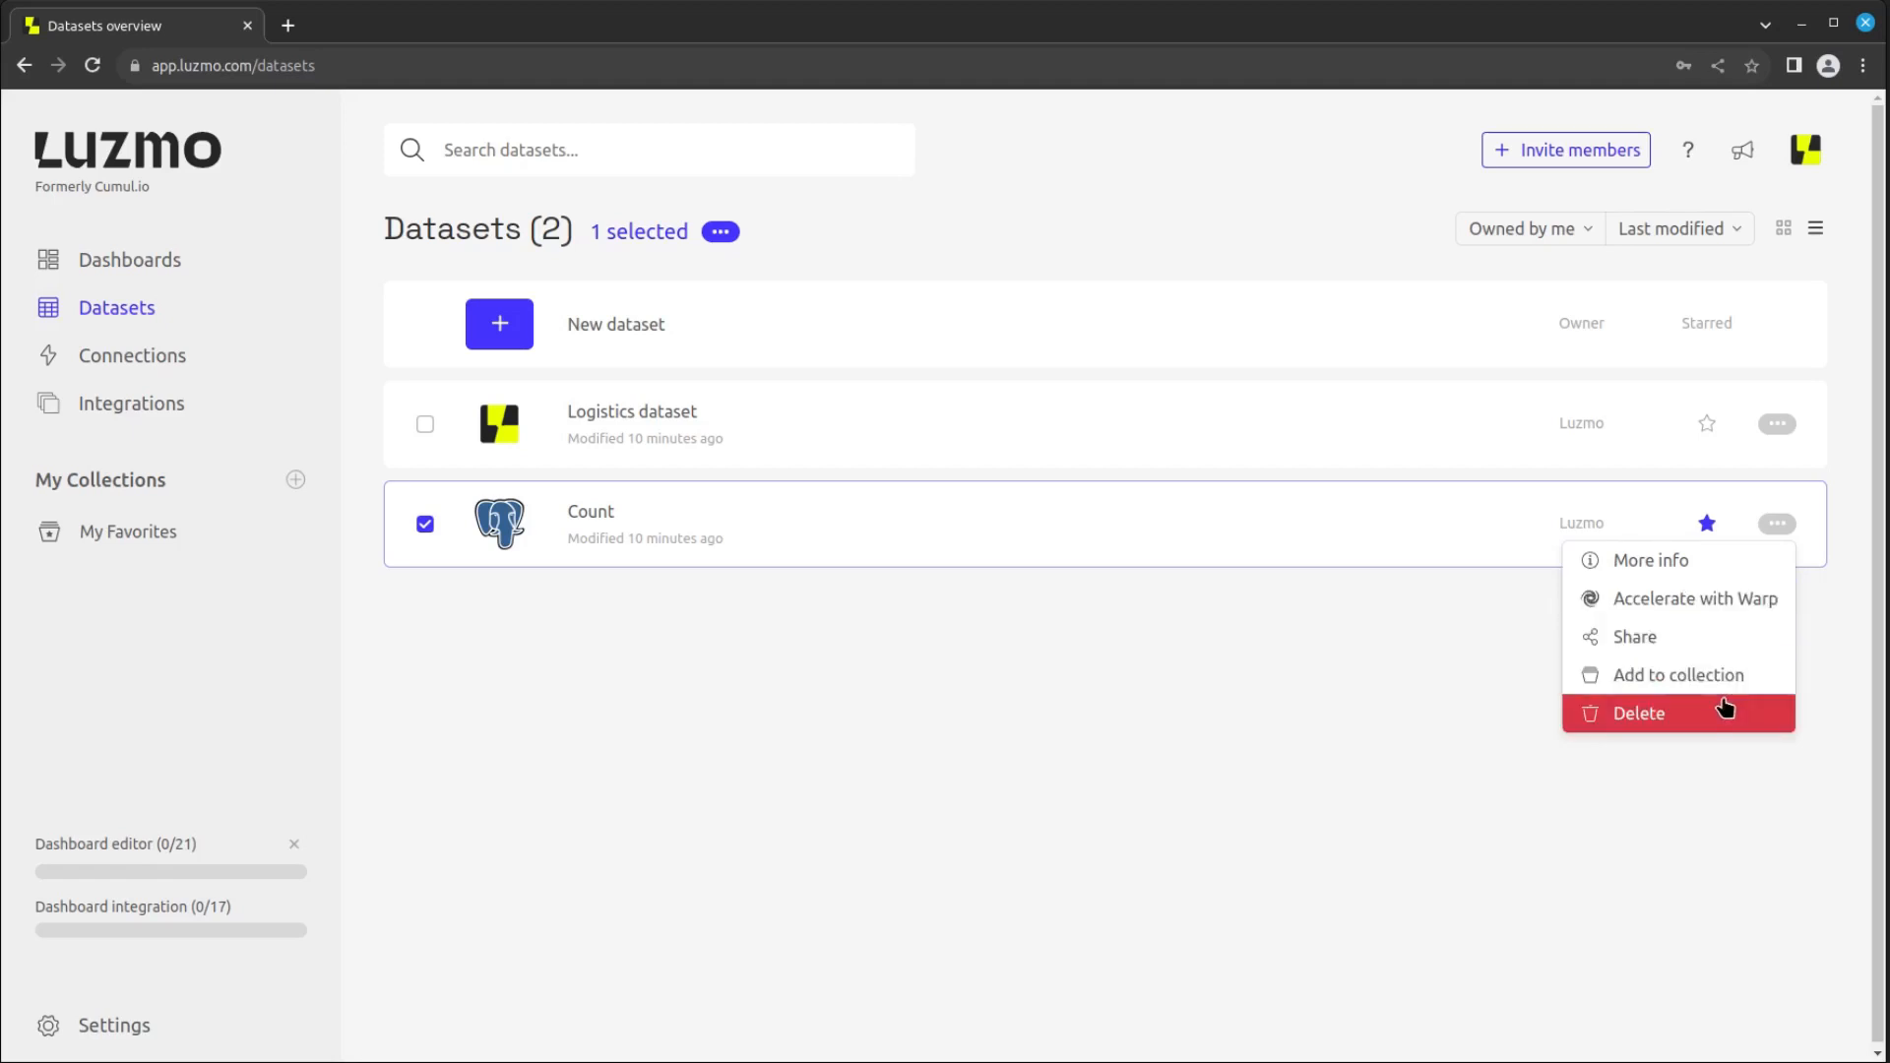